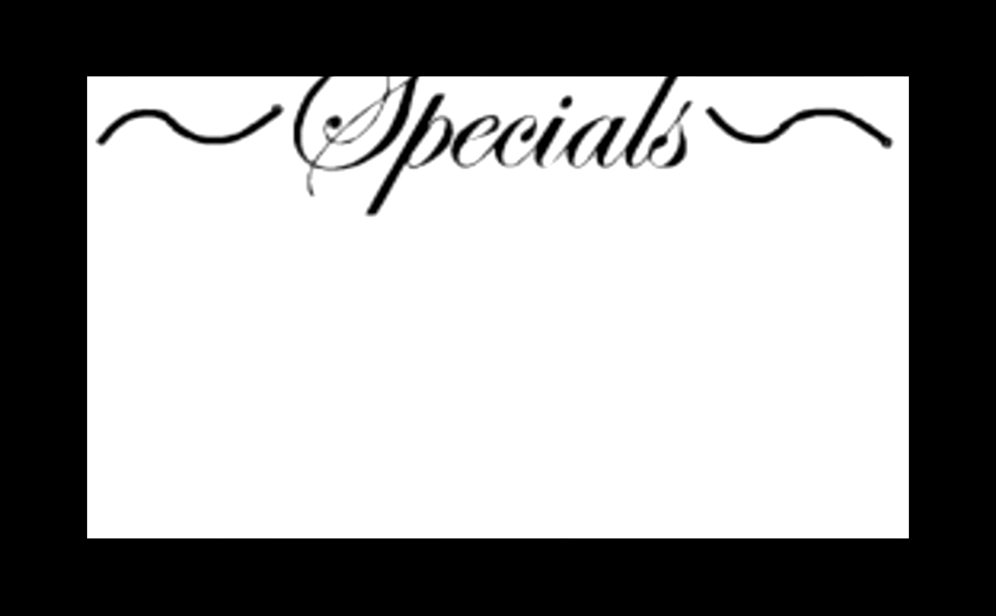
type("cos")
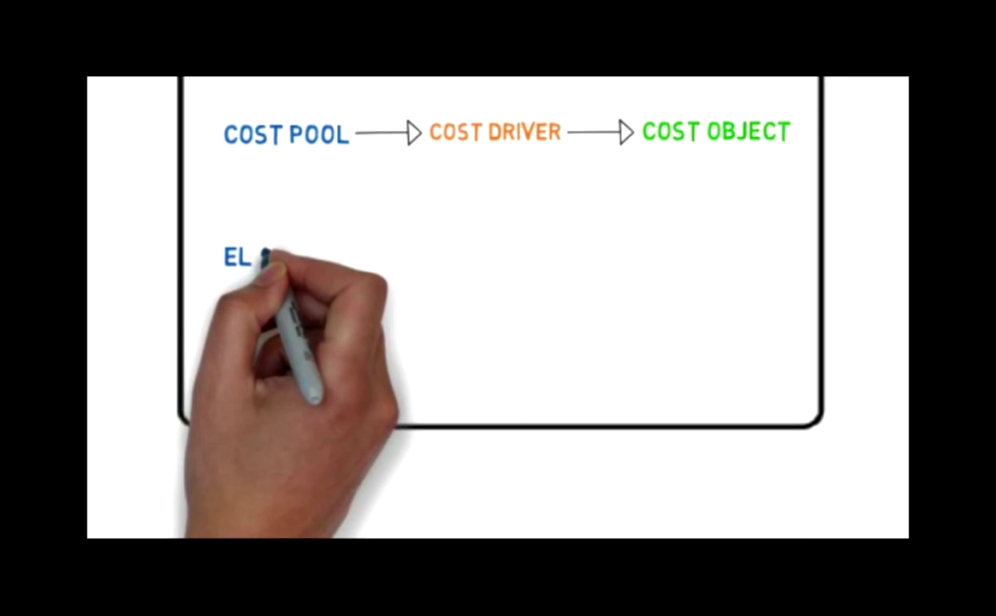
type("ELECTRICITY")
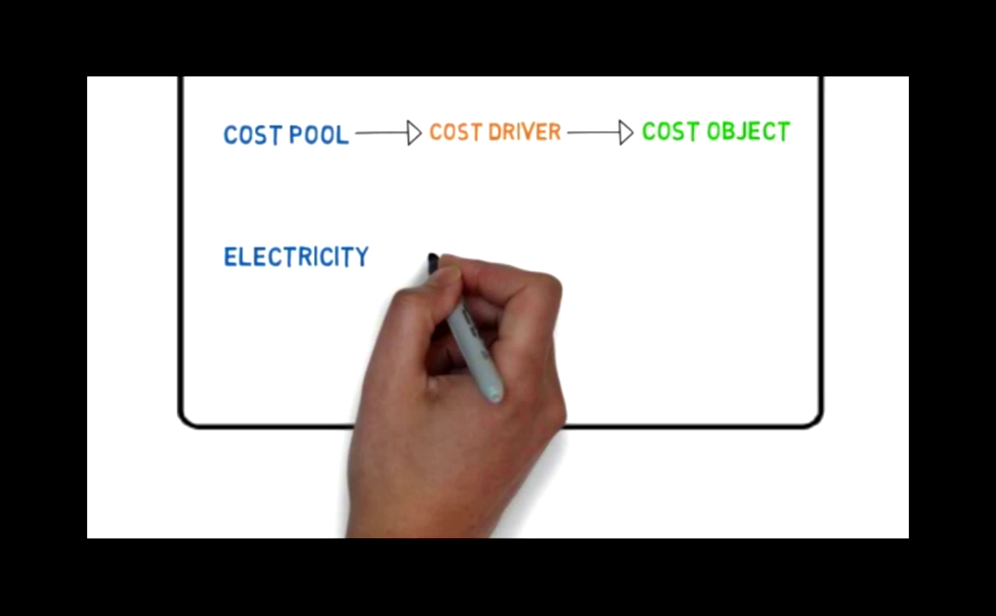